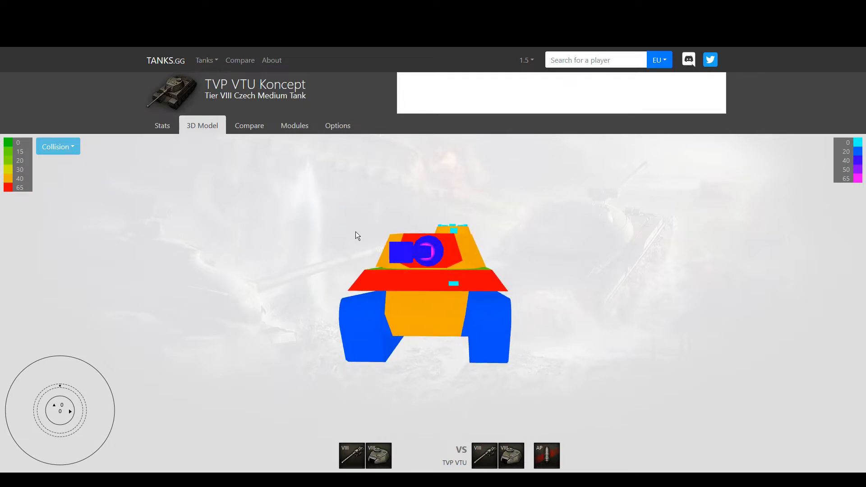
mouse_move(312, 188)
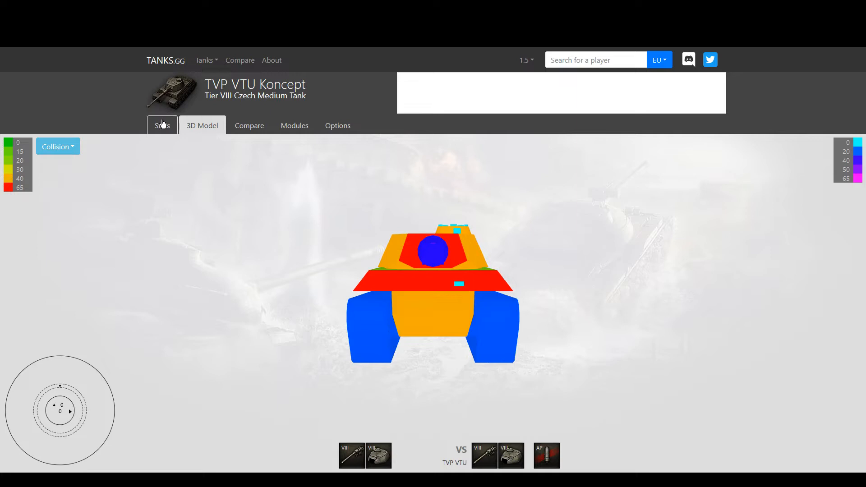
- View the TVP VTU Koncept's stats, then glance at its 3D model and tier VIII compare list
click(162, 125)
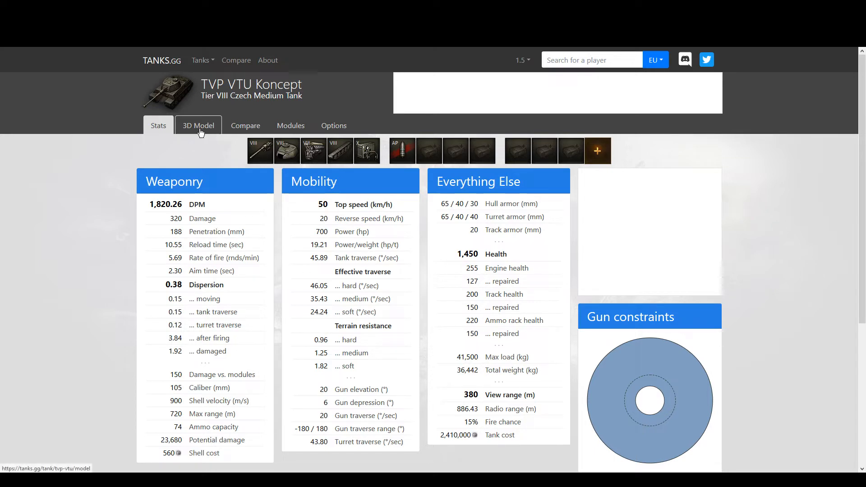
click(198, 125)
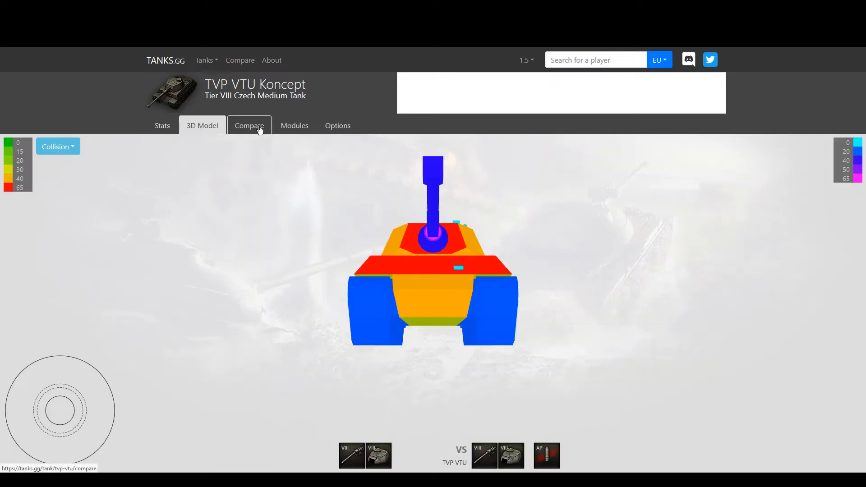
click(249, 126)
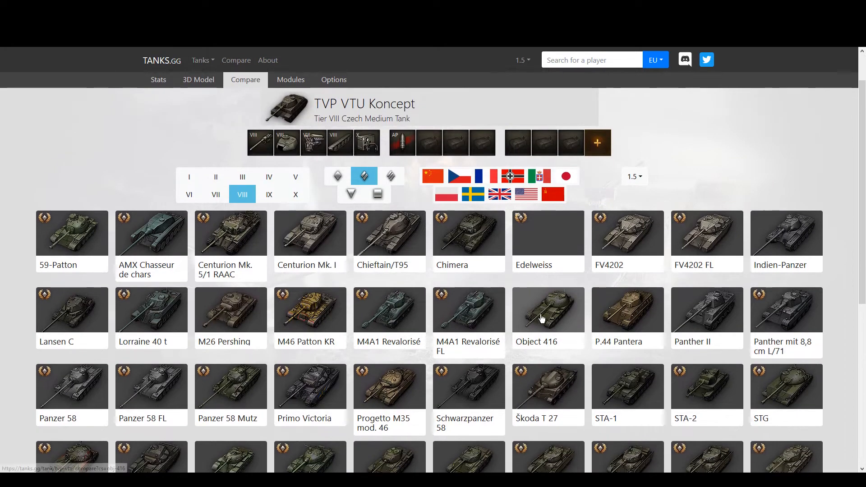
scroll(down, 3)
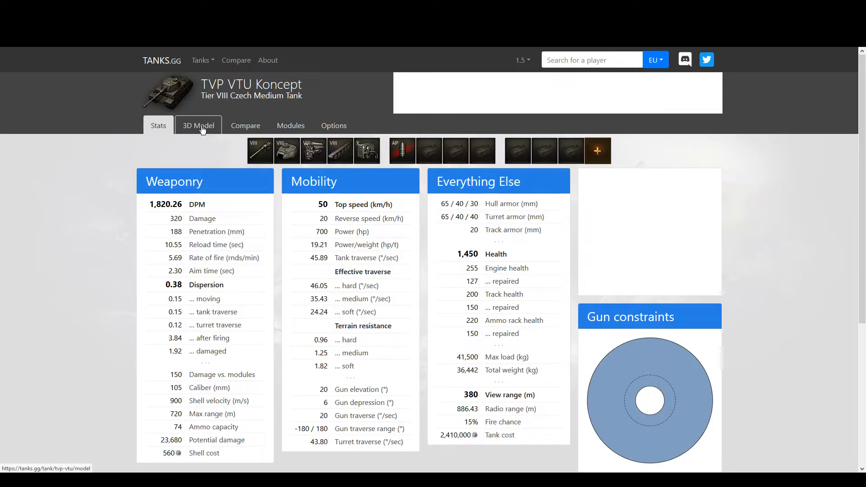
- Show the TVP VTU Koncept's 3D armor model and orbit it to the hull side
click(198, 126)
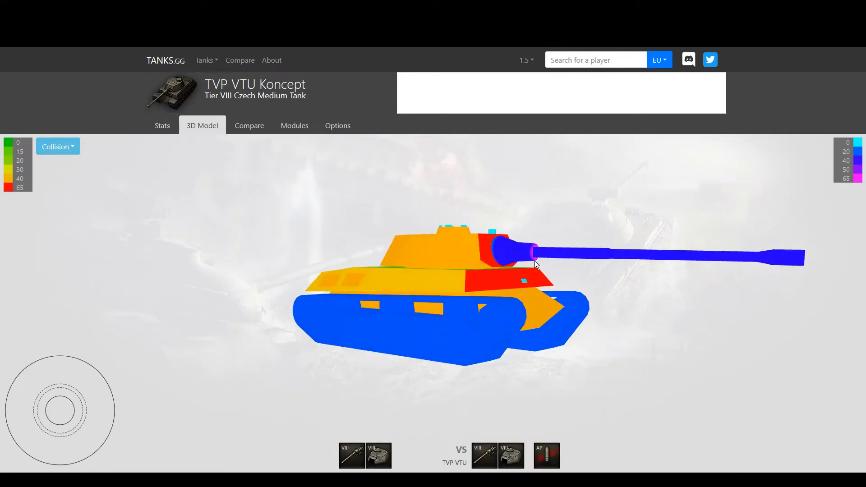
drag(536, 266, 379, 266)
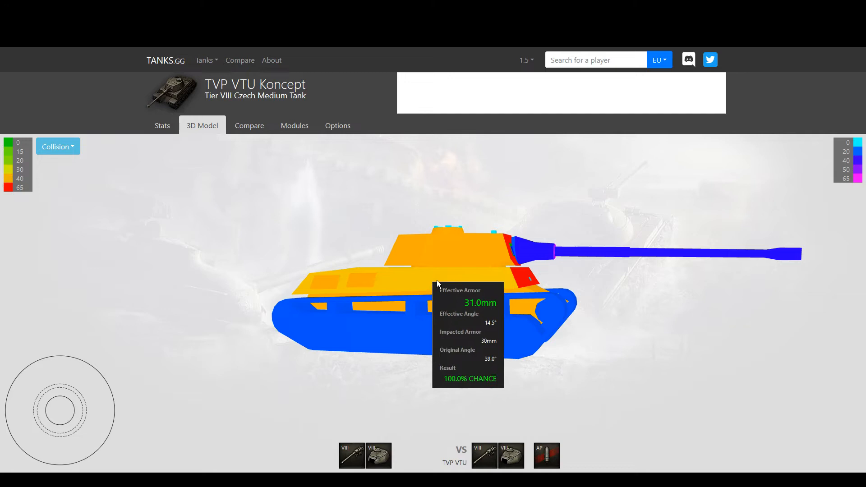
mouse_move(581, 280)
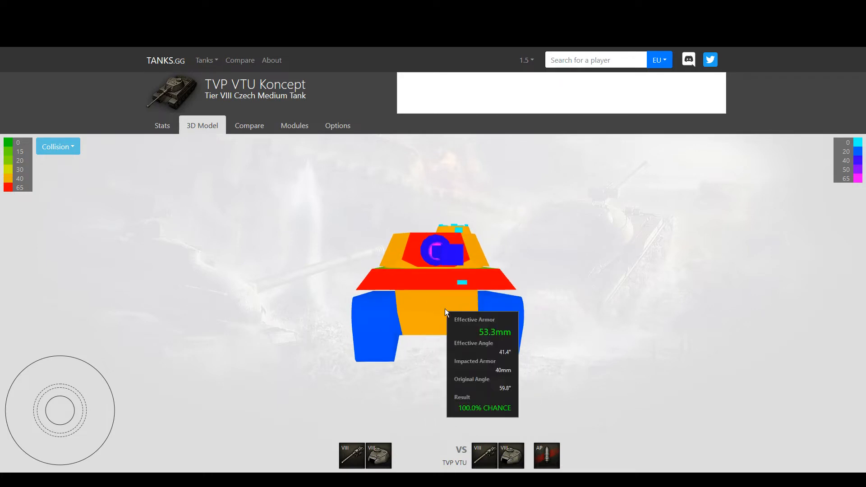
mouse_move(426, 282)
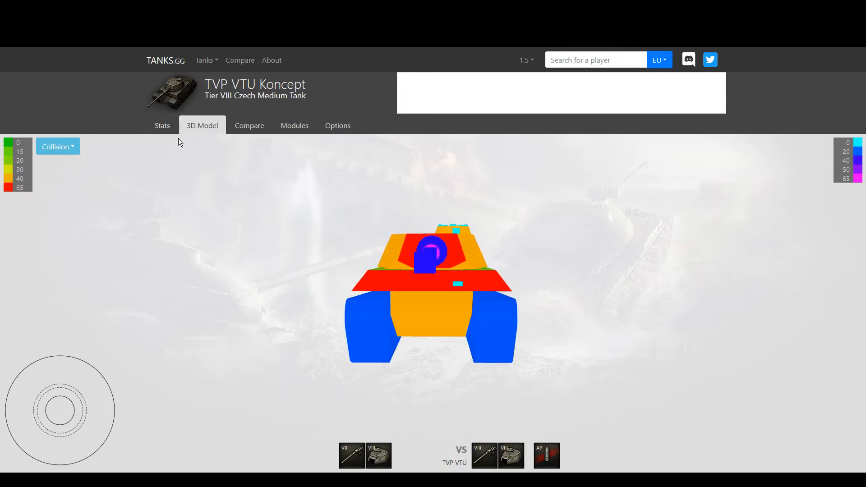
mouse_move(249, 125)
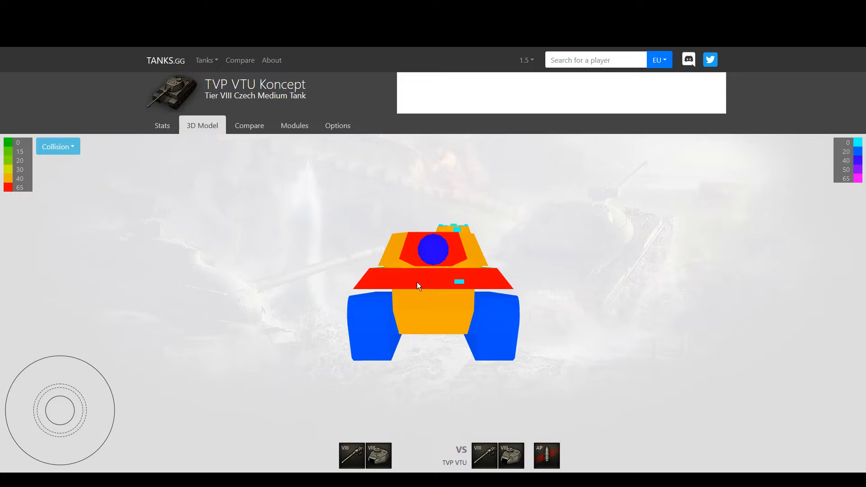
mouse_move(406, 288)
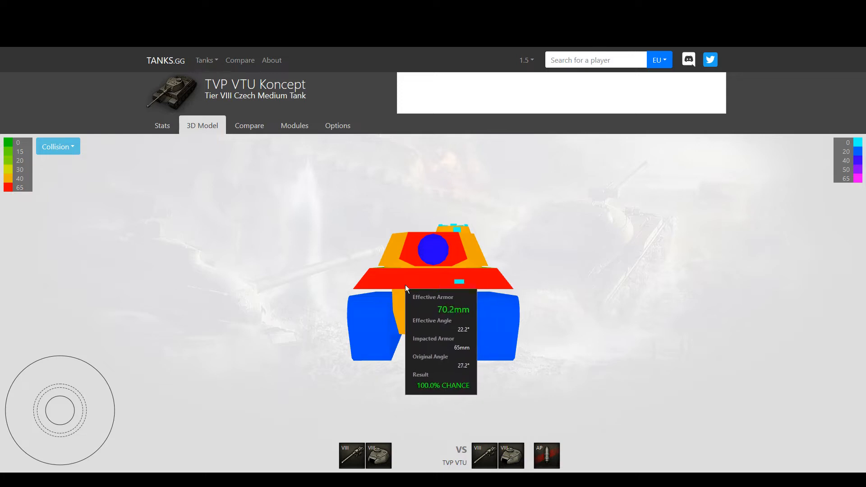
mouse_move(175, 136)
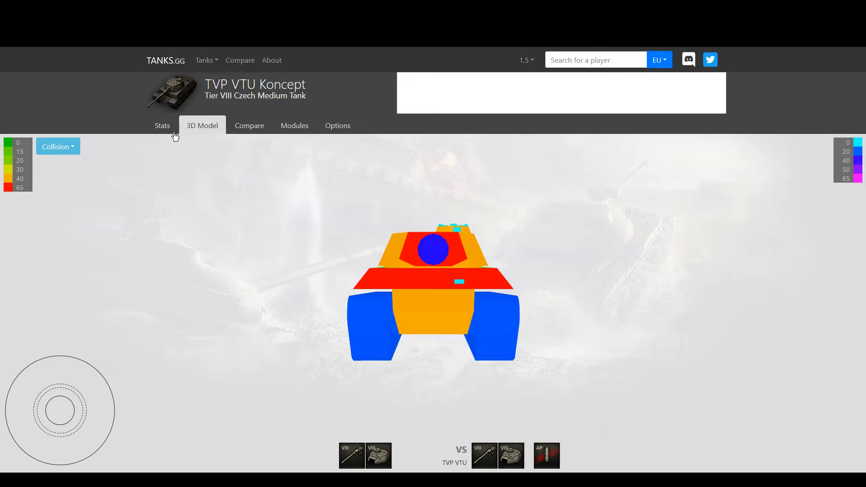
- Pick Object 416 from the tier VIII compare list and view the color-coded stats
click(159, 125)
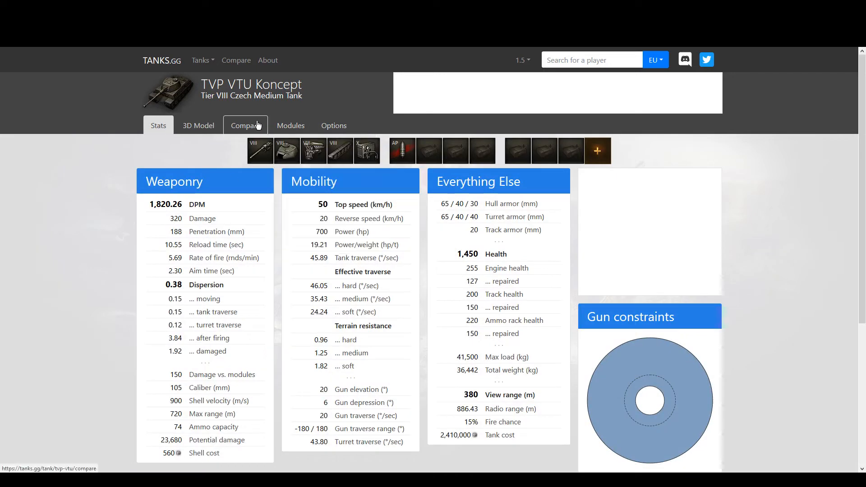
click(244, 125)
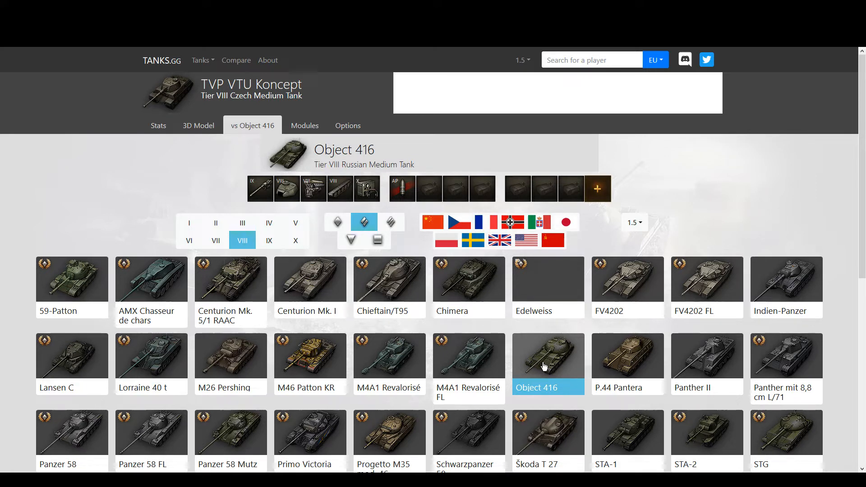
click(157, 126)
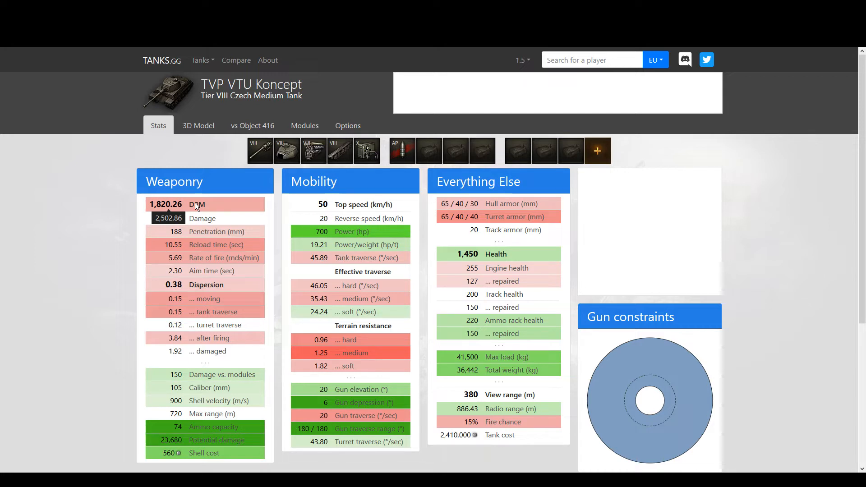
- Open the Object 416's page from the tank list and view its 3D armor model
click(251, 125)
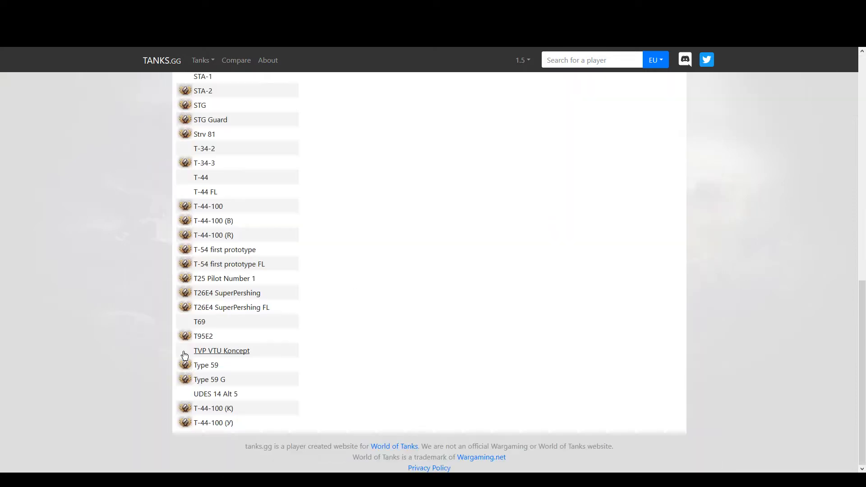
click(221, 351)
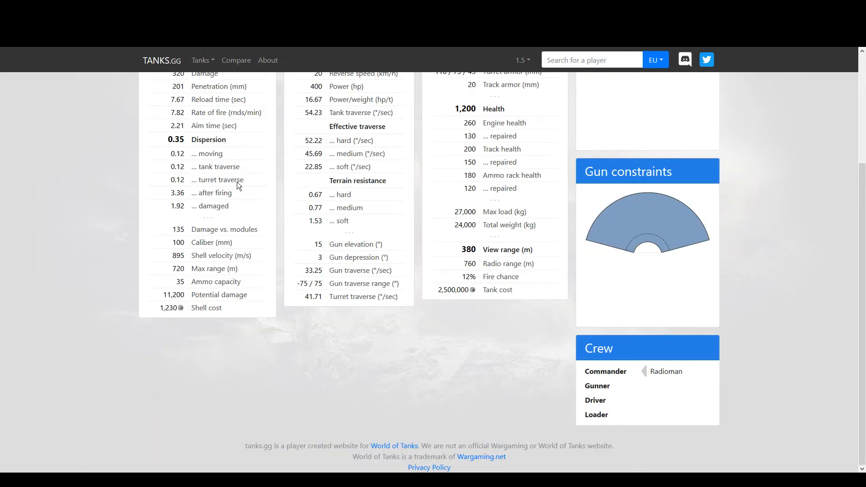
click(202, 125)
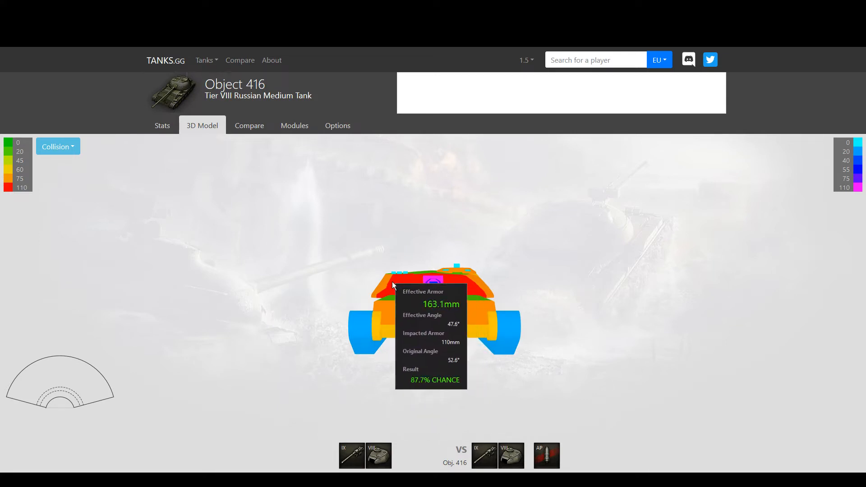
mouse_move(389, 301)
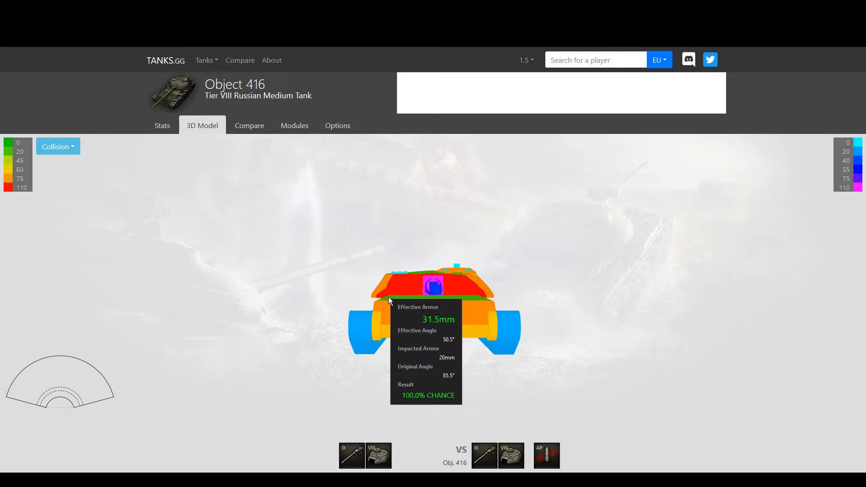
mouse_move(369, 296)
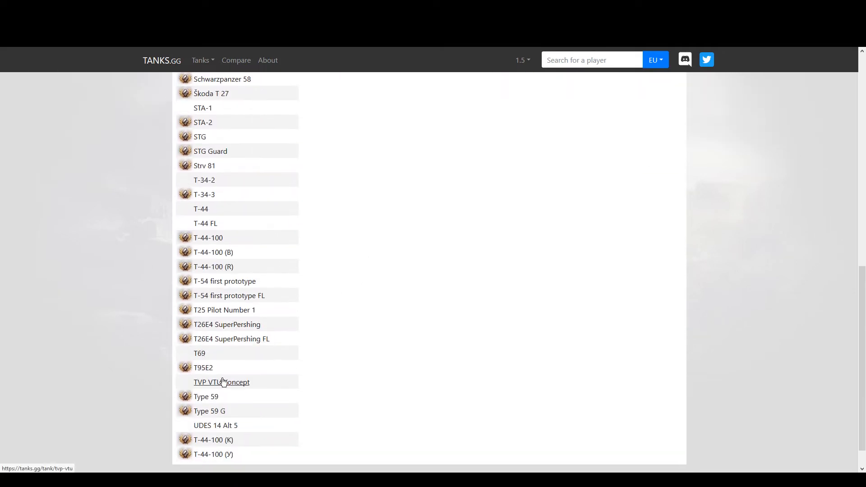
click(221, 382)
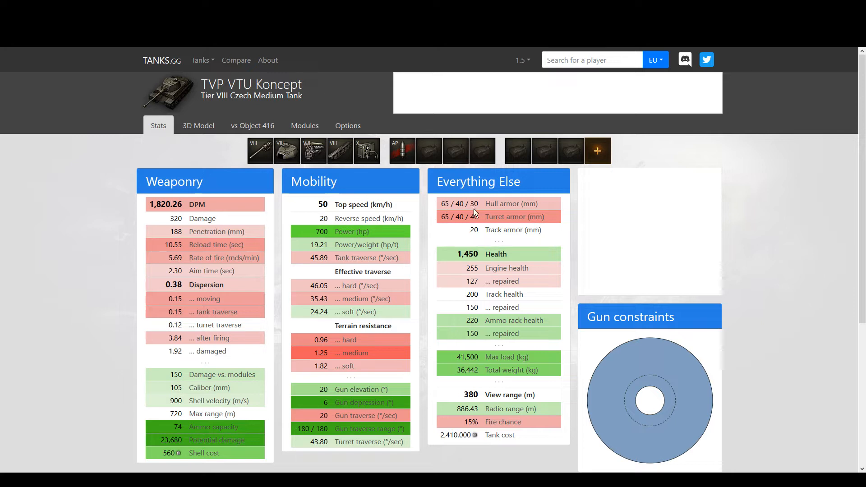
scroll(down, 3)
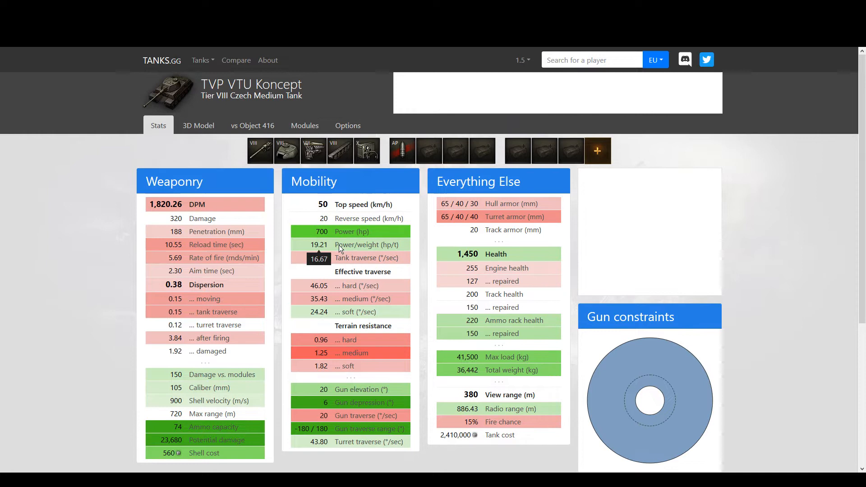
mouse_move(352, 252)
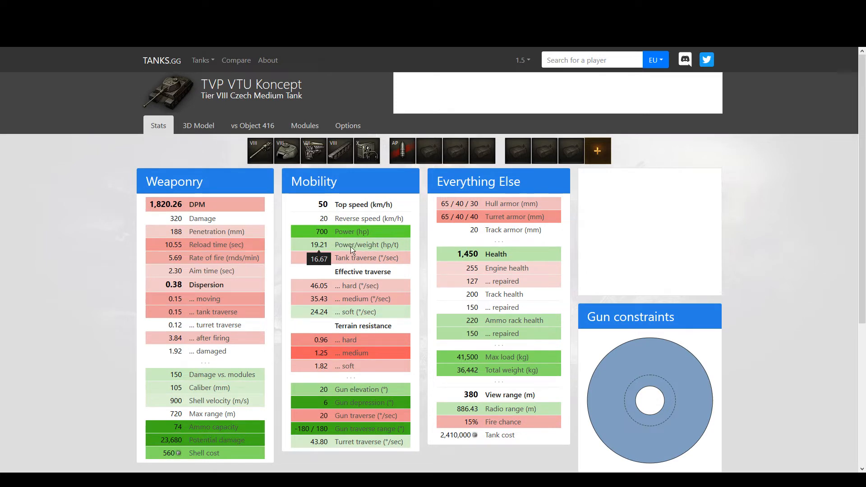
mouse_move(341, 260)
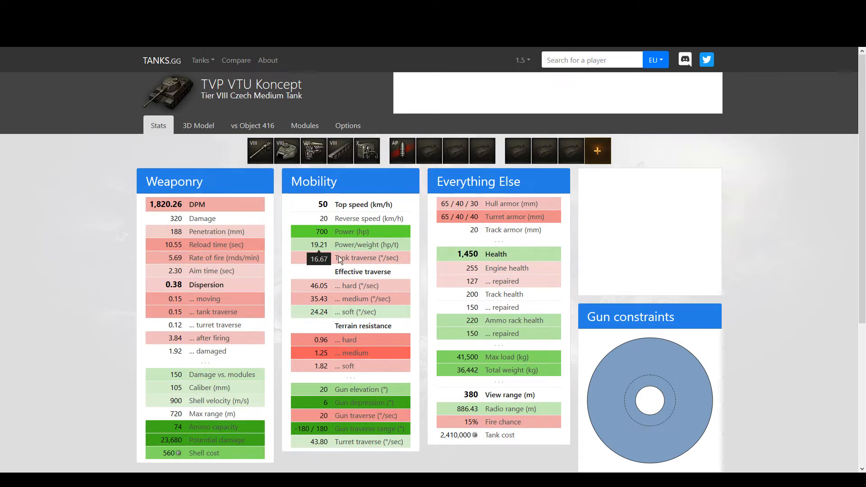
mouse_move(341, 366)
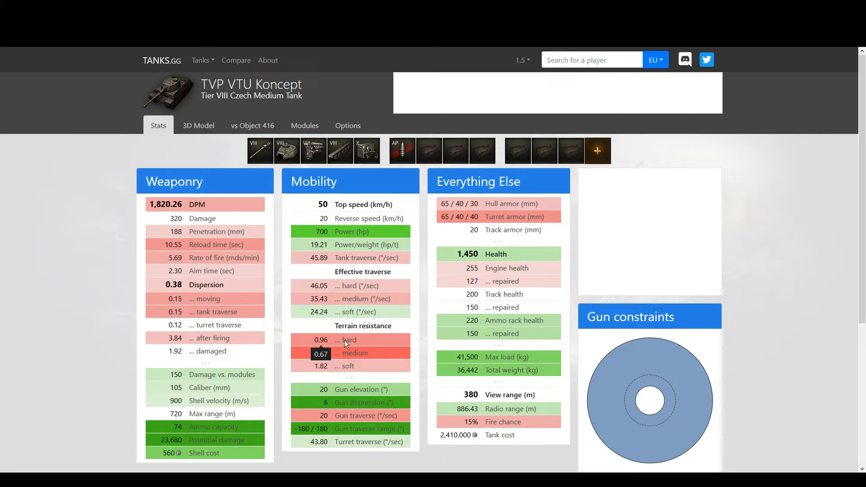
mouse_move(348, 344)
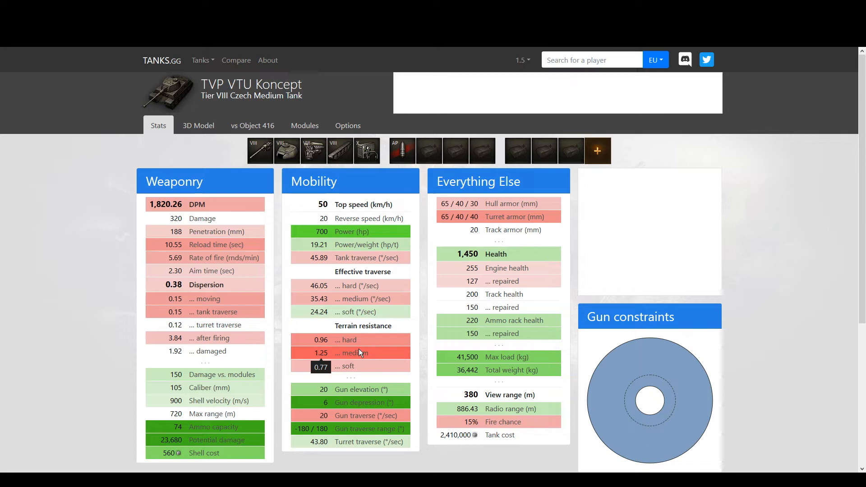
mouse_move(342, 352)
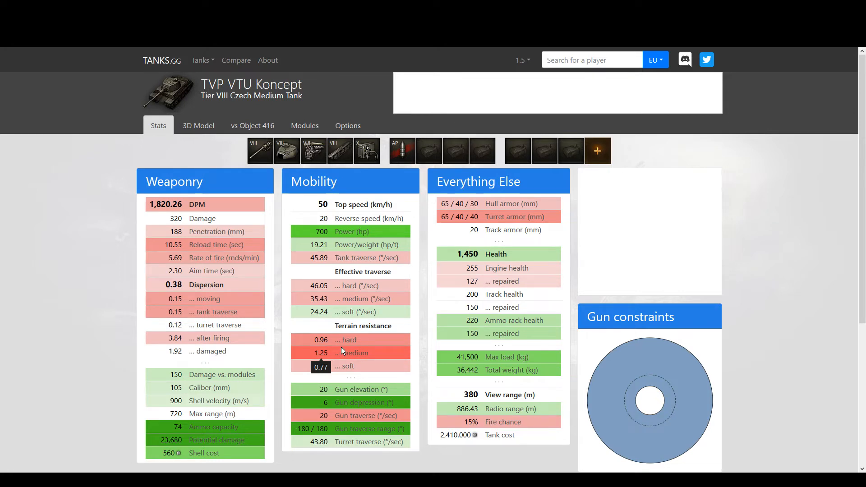
mouse_move(359, 354)
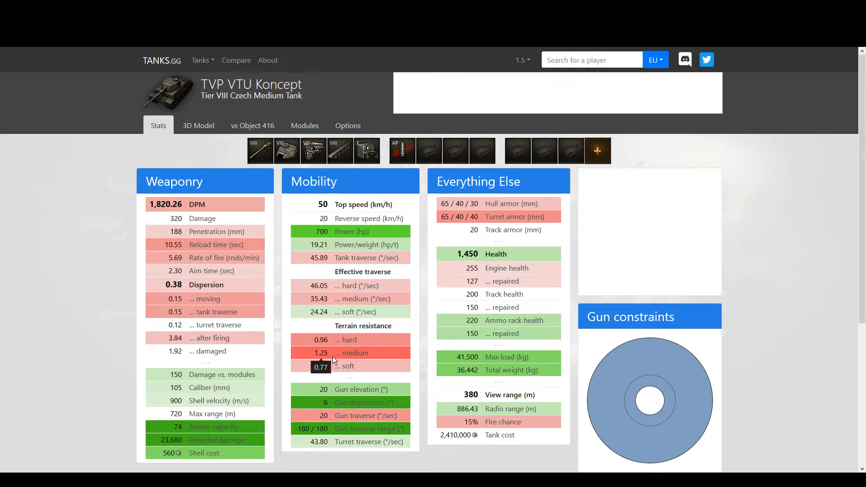
mouse_move(329, 366)
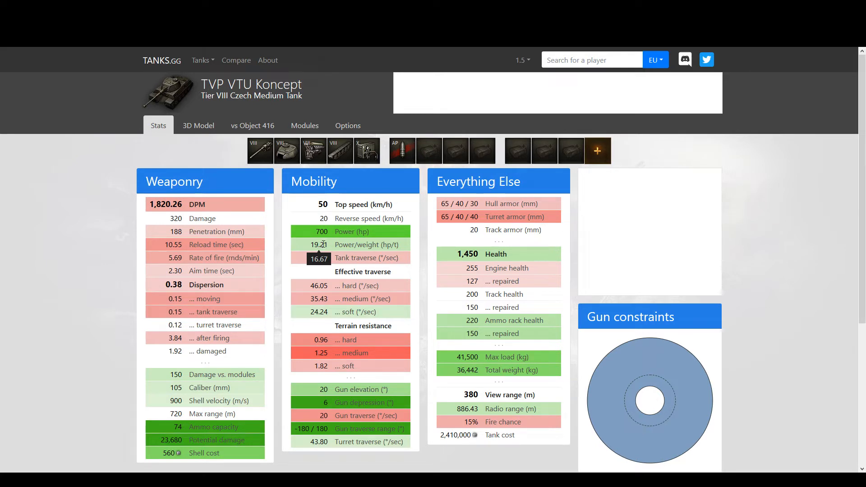
mouse_move(329, 250)
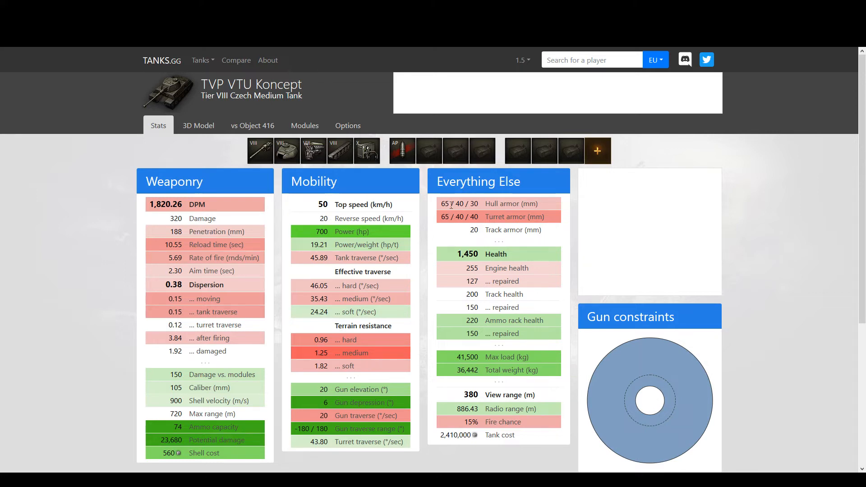
mouse_move(172, 204)
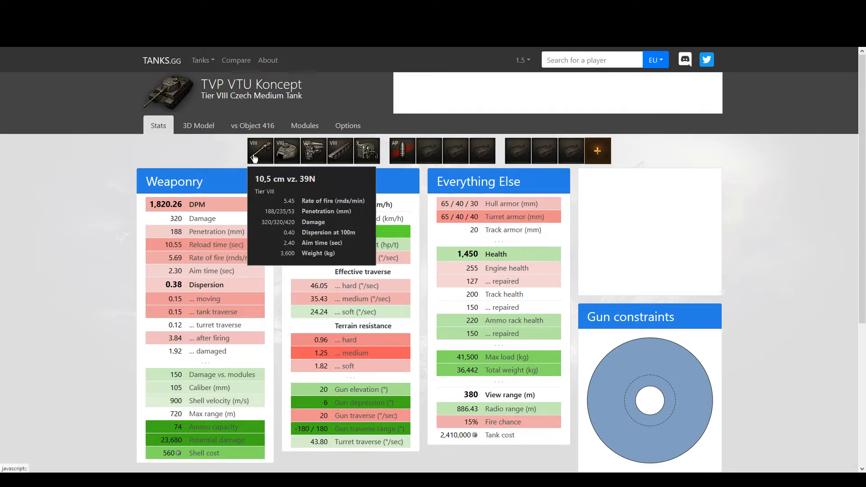
click(253, 125)
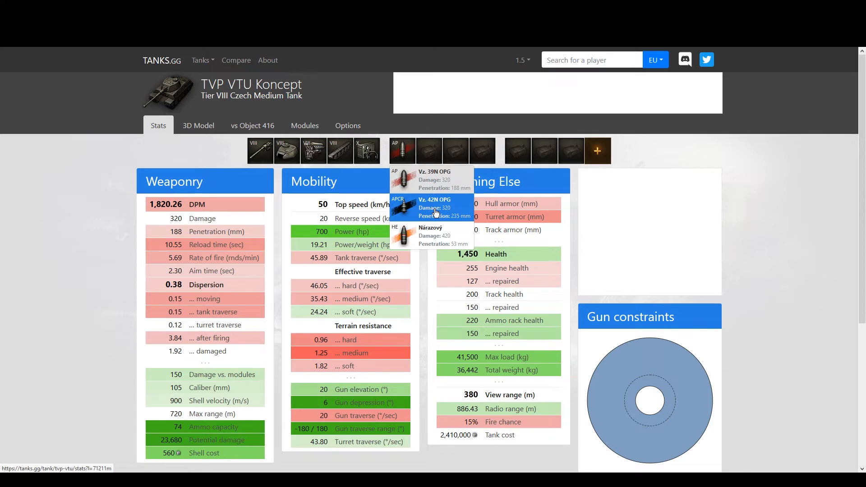
click(253, 125)
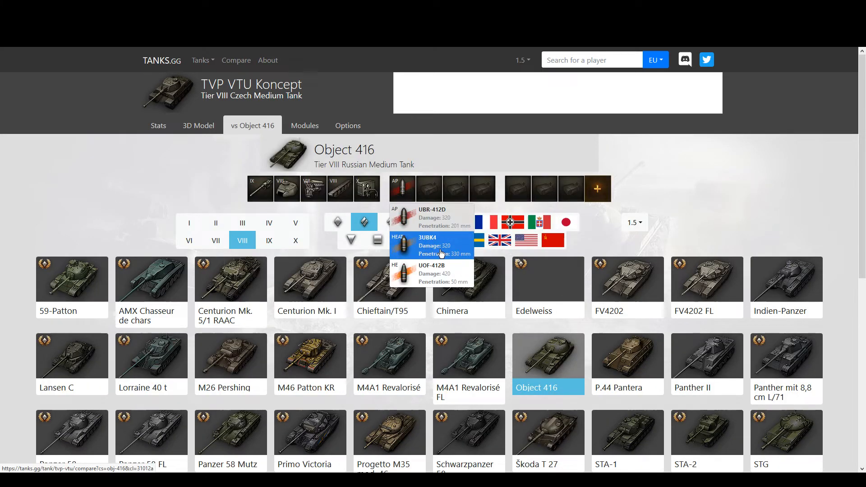
mouse_move(178, 129)
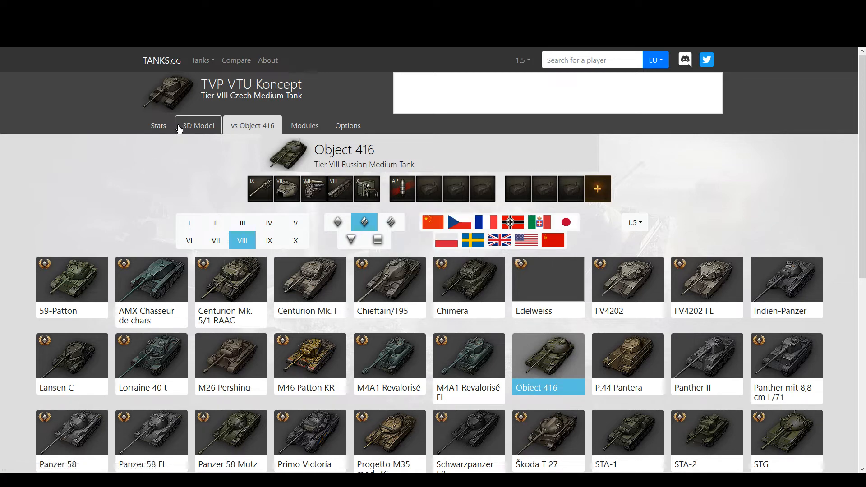
click(158, 126)
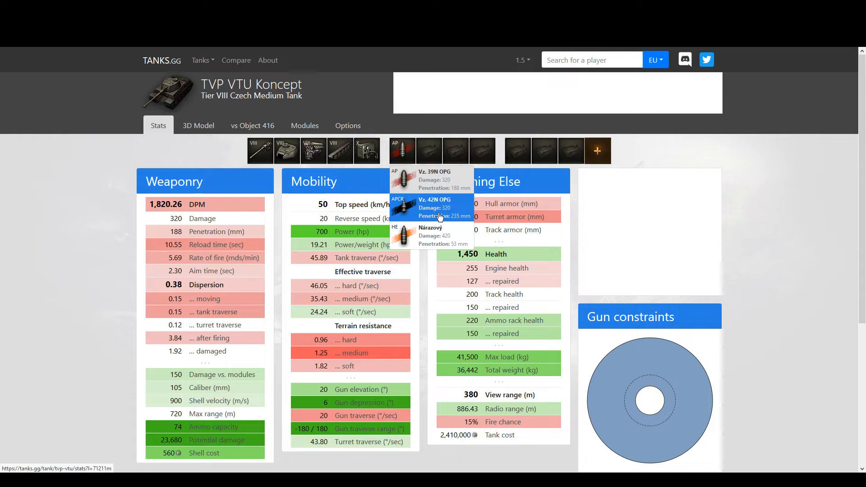
mouse_move(434, 212)
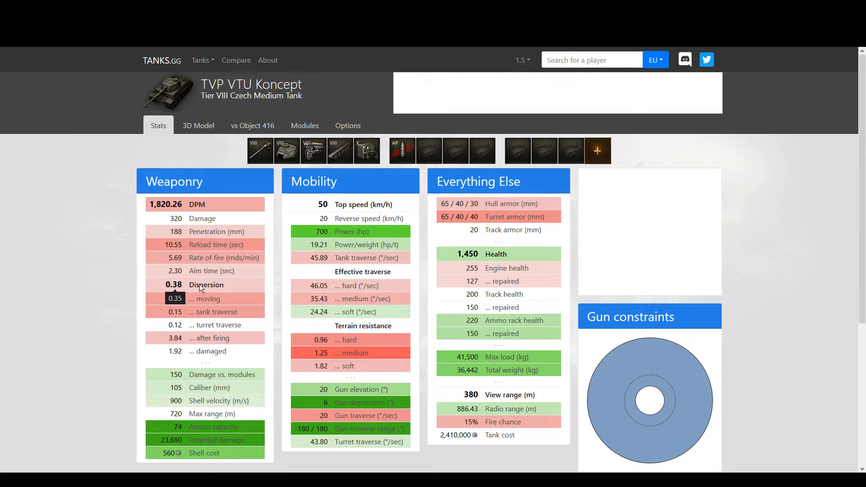
mouse_move(200, 317)
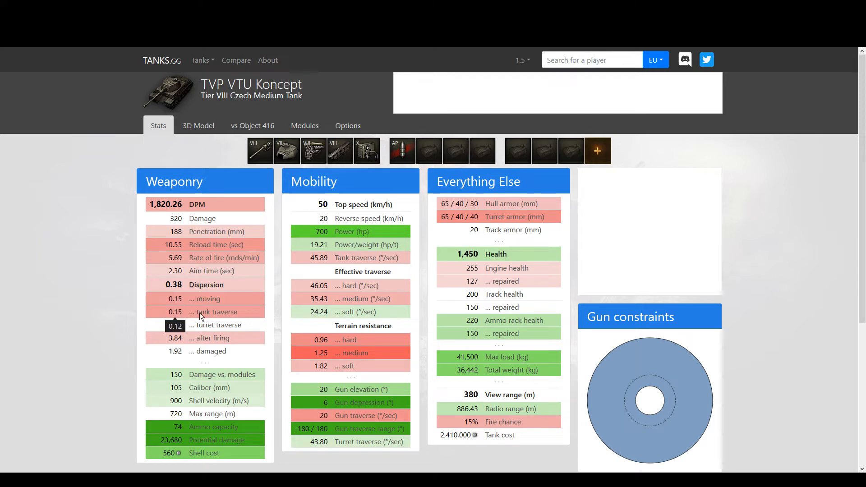
scroll(down, 3)
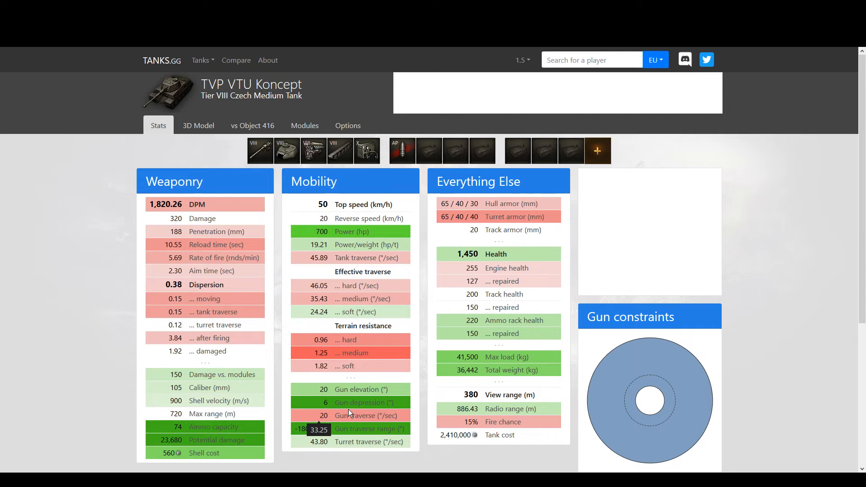
click(253, 125)
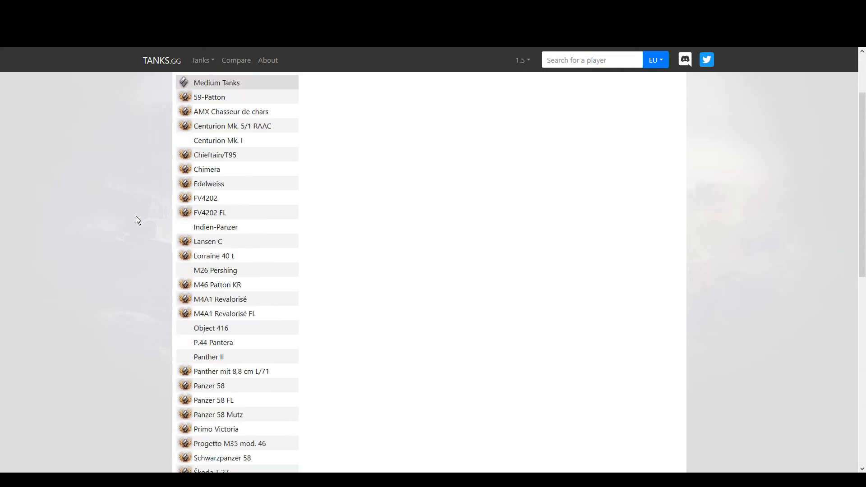
scroll(down, 3)
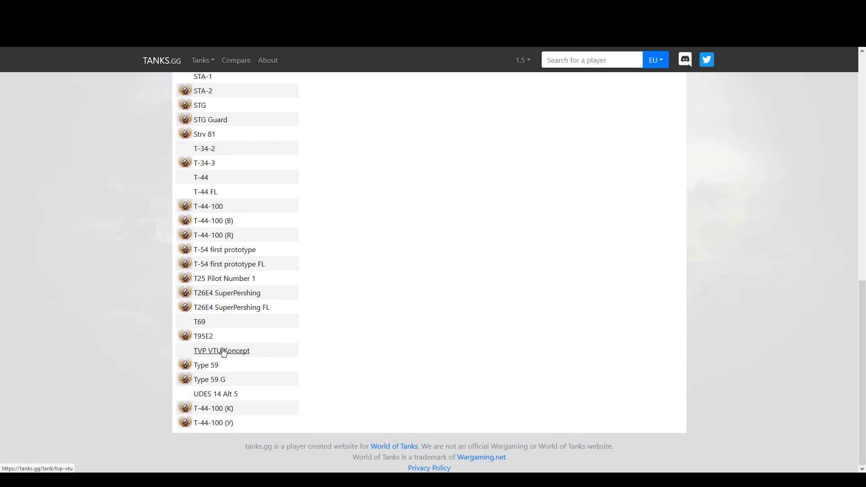
click(221, 351)
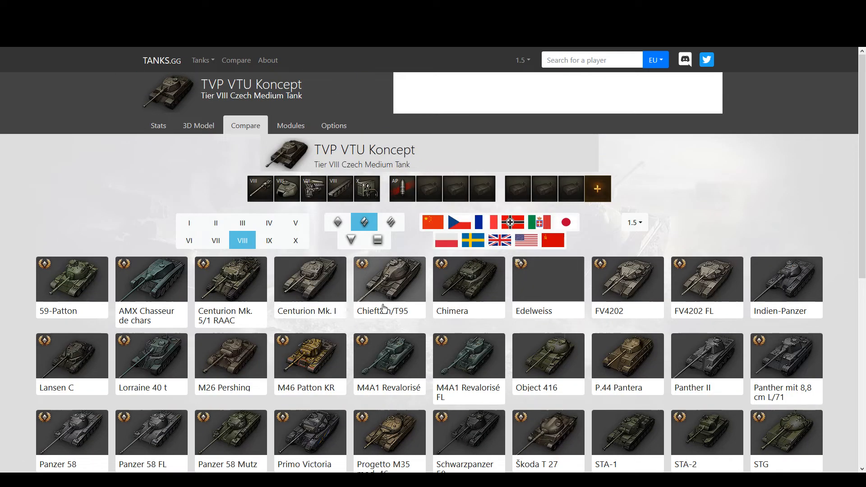
scroll(down, 3)
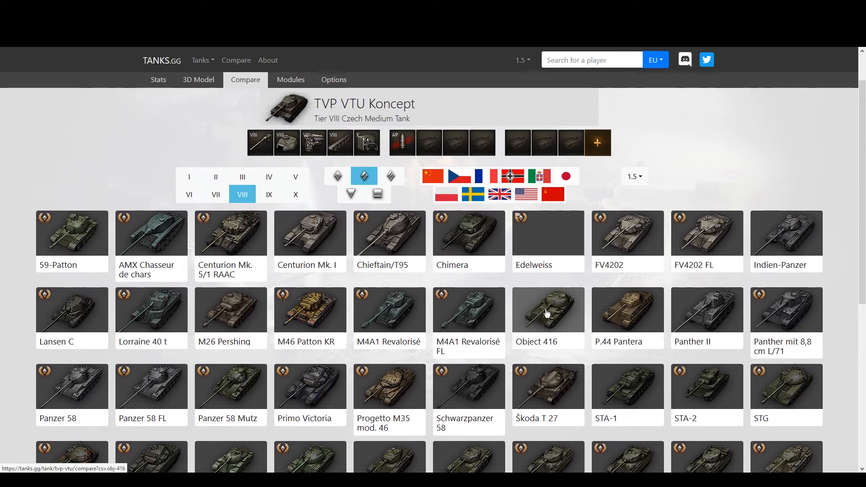
mouse_move(554, 304)
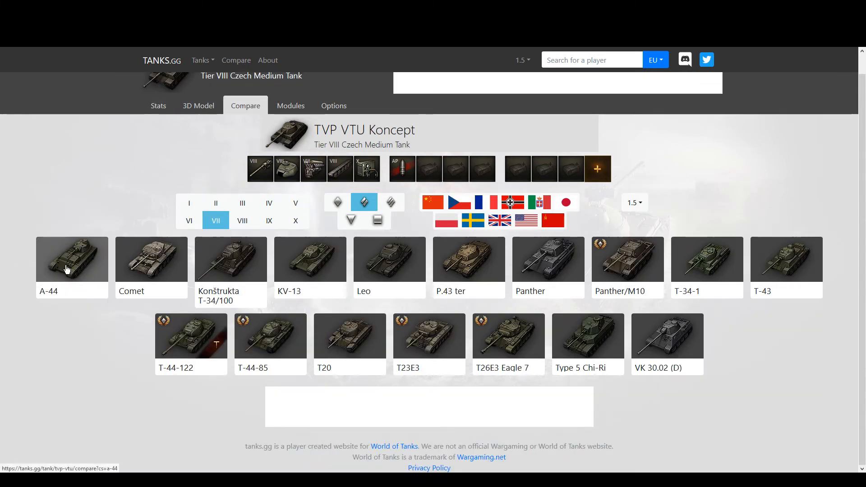
click(72, 259)
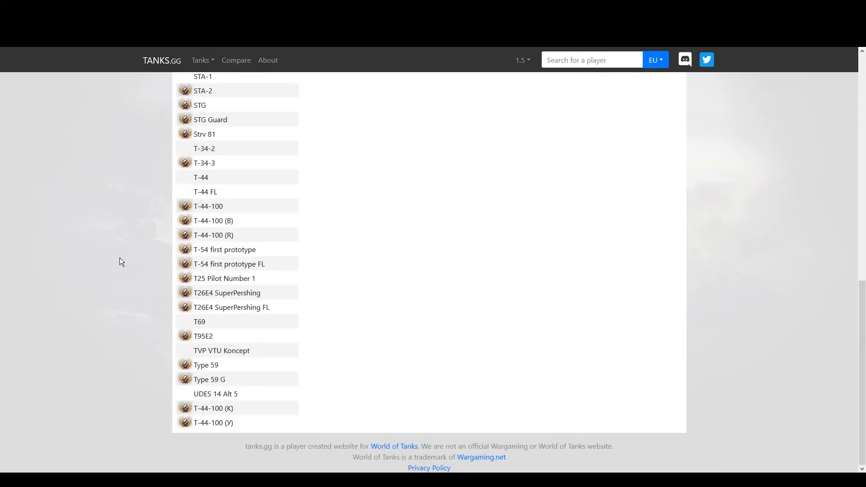
- Filter the tank list to tier VII medium tanks and open the A-44's page
click(407, 89)
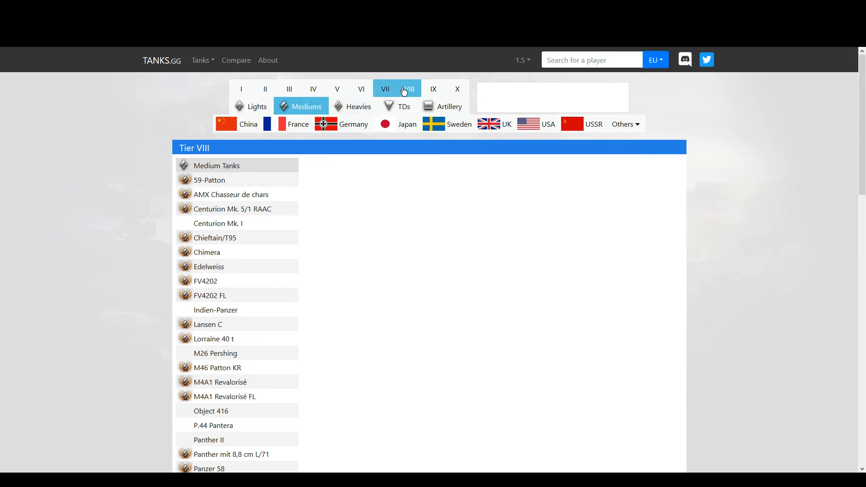
click(385, 89)
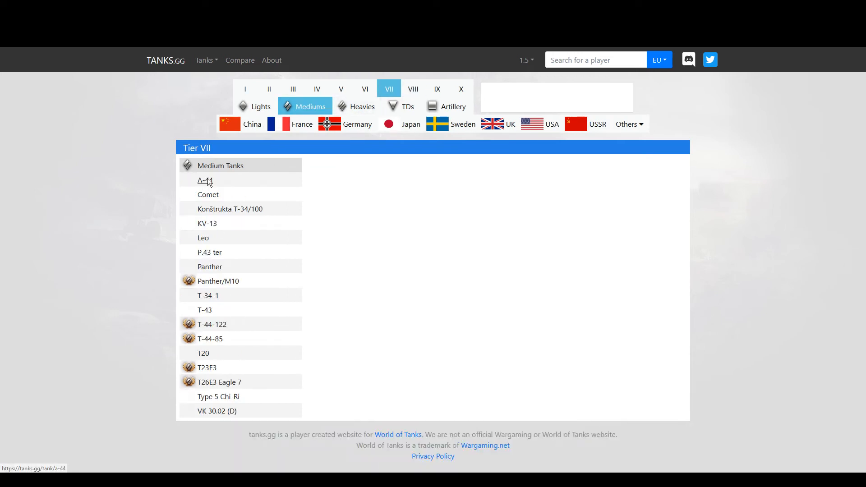
click(204, 181)
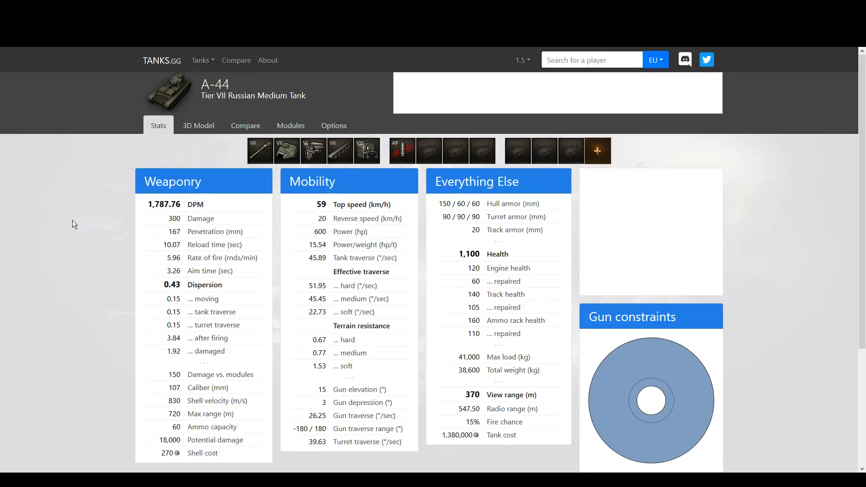
- Alternate between the A-44's armor model and stats, ending on its stats page
click(198, 126)
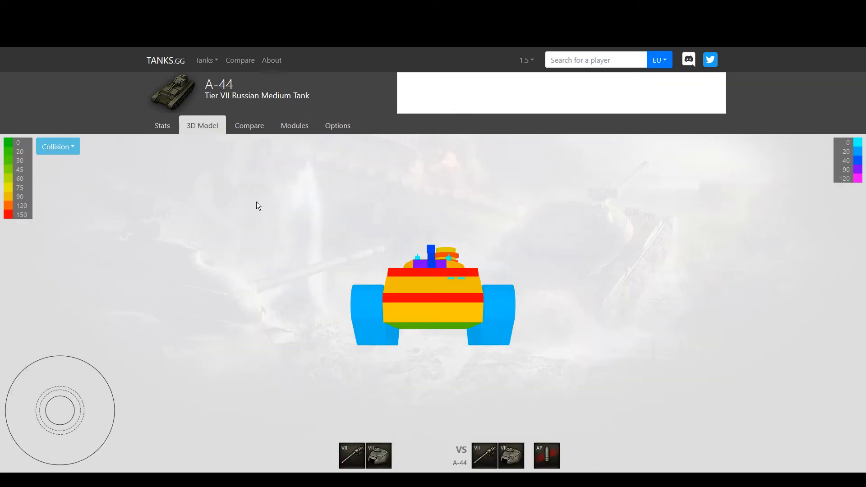
click(162, 126)
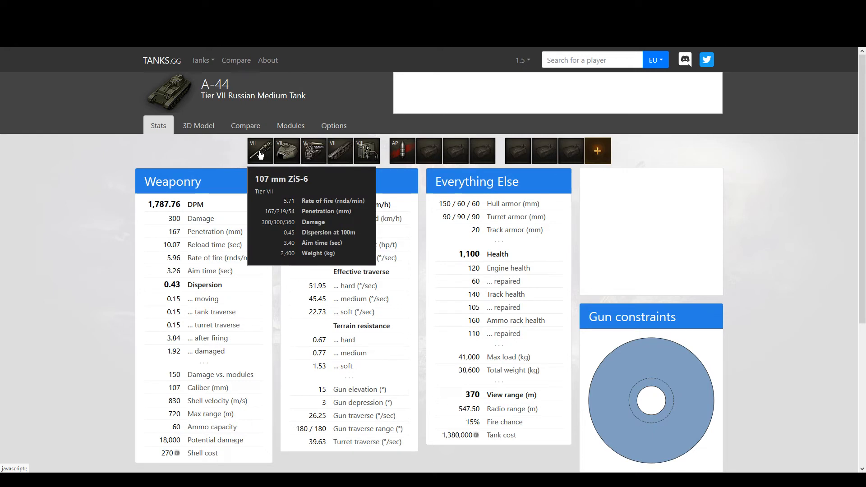
click(199, 126)
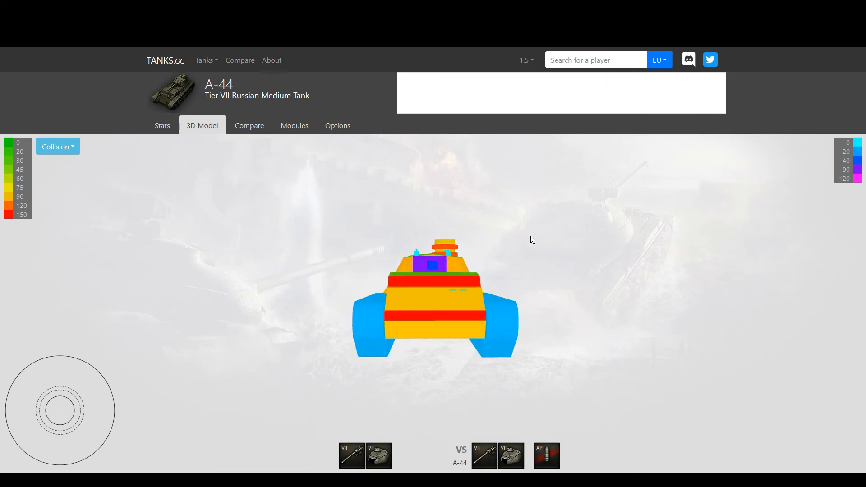
mouse_move(441, 321)
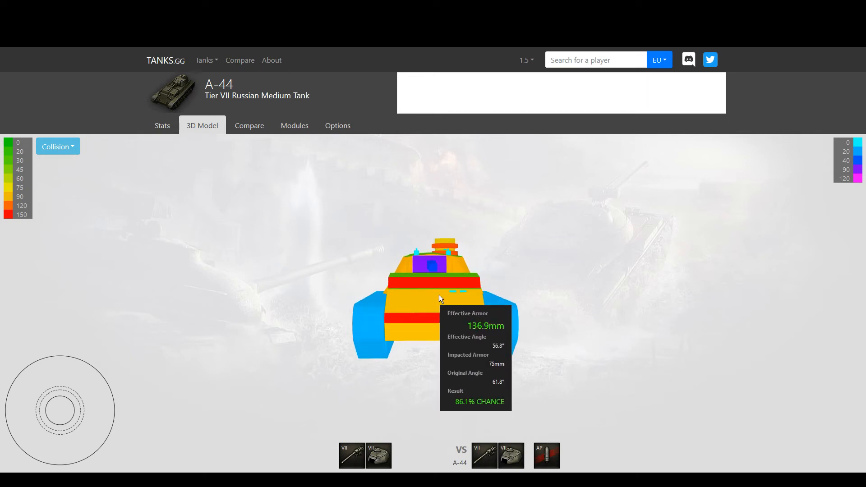
mouse_move(450, 268)
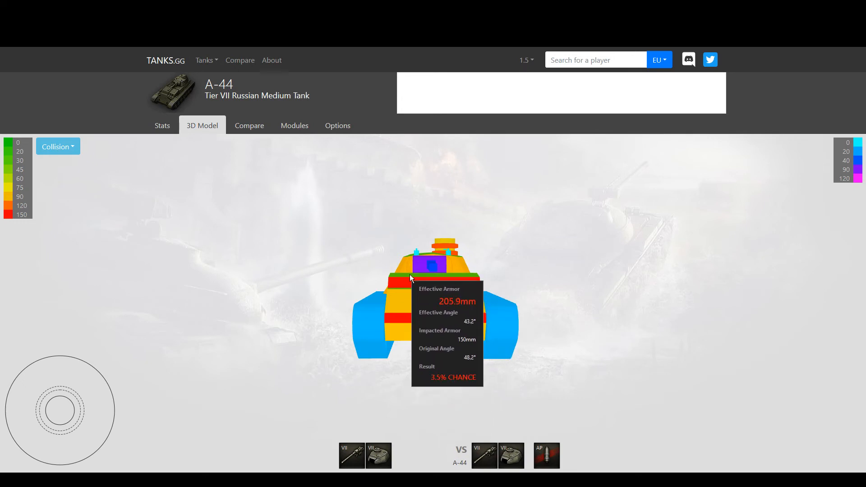
mouse_move(445, 245)
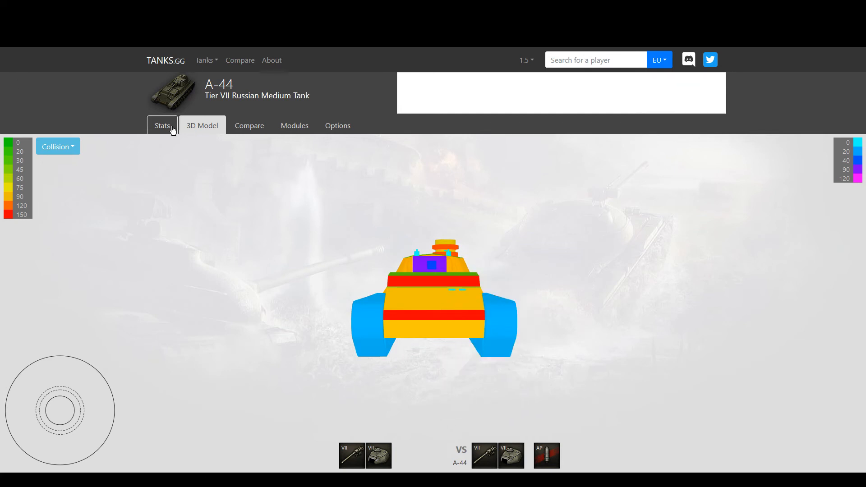
click(162, 125)
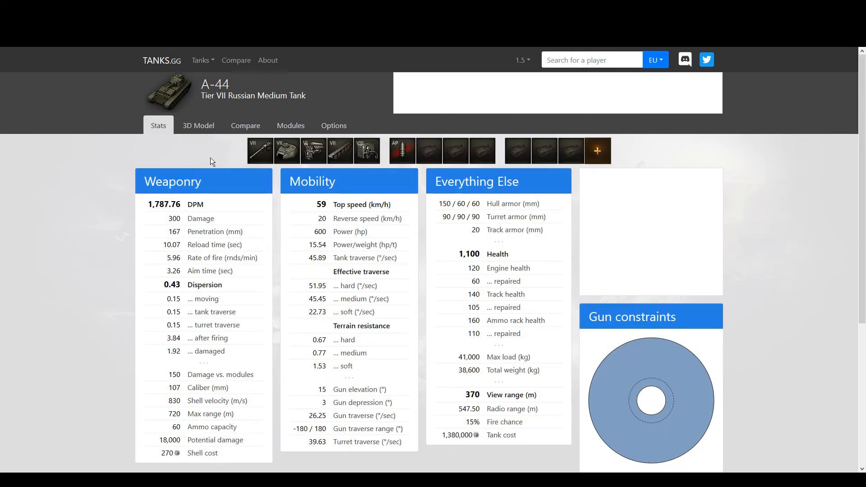
- Turn on the A-44's stat comparison versus the TVP VTU Koncept
click(245, 125)
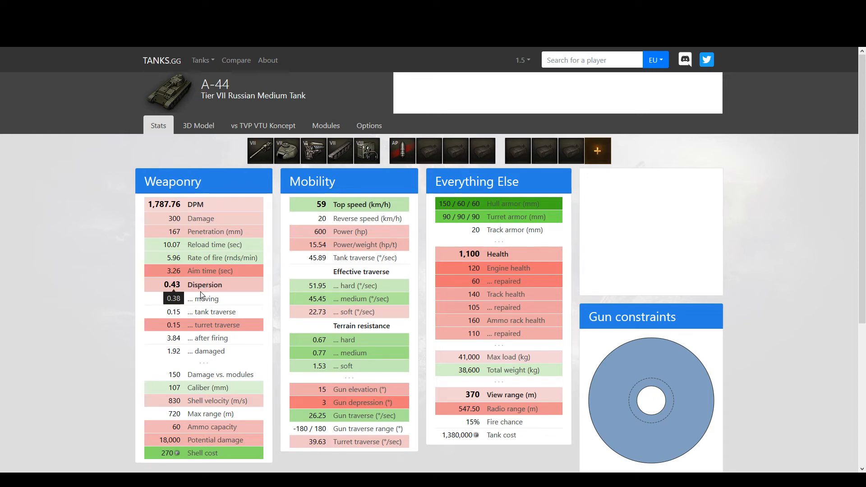
mouse_move(182, 309)
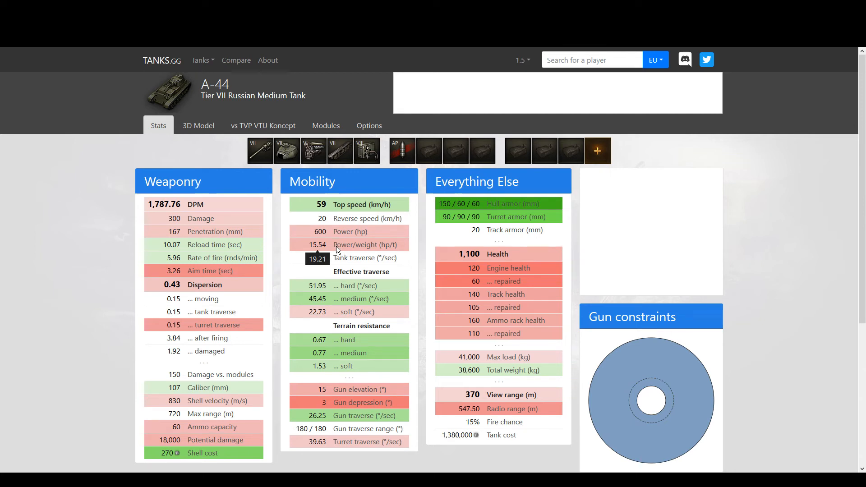
mouse_move(349, 248)
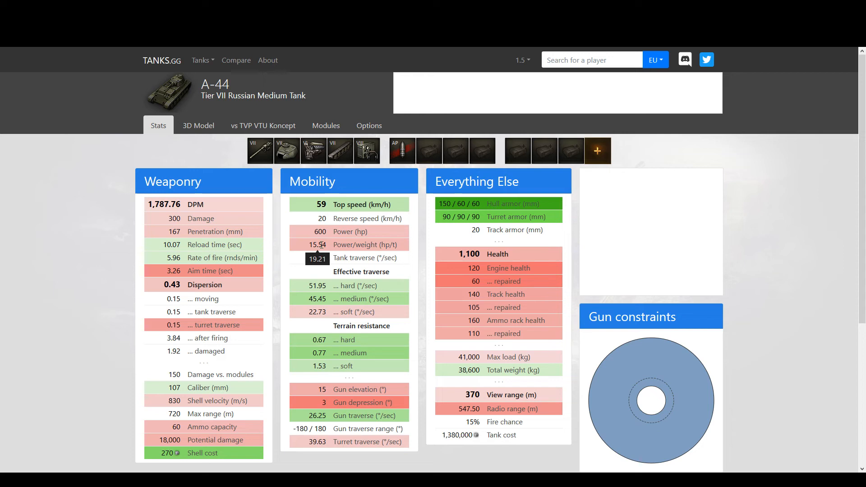
mouse_move(340, 251)
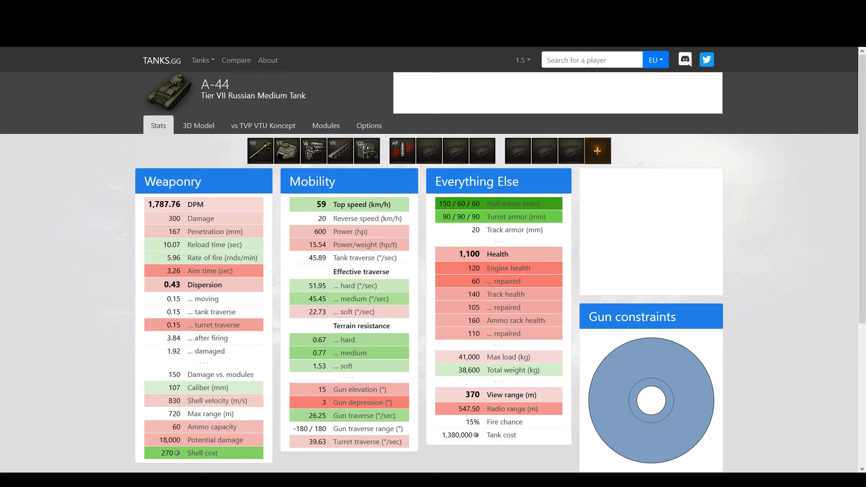
- Switch the tank list from tier VII mediums to tier VIII and scroll for the TVP VTU Koncept
click(204, 60)
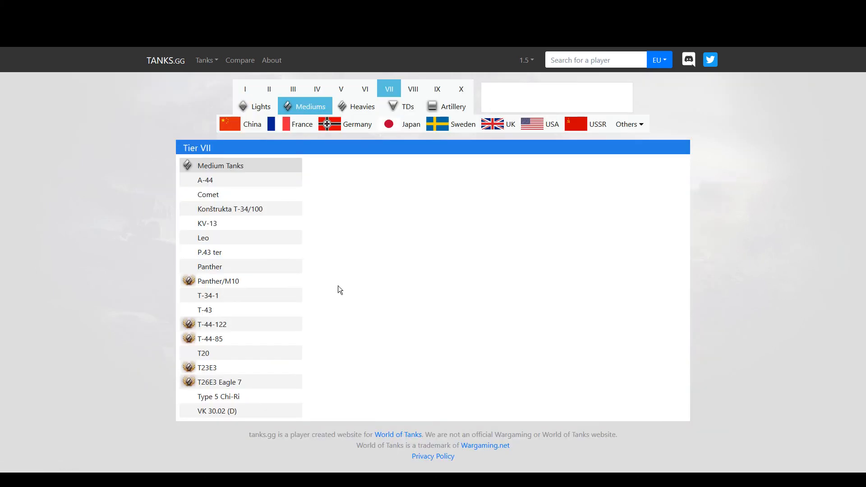
click(409, 89)
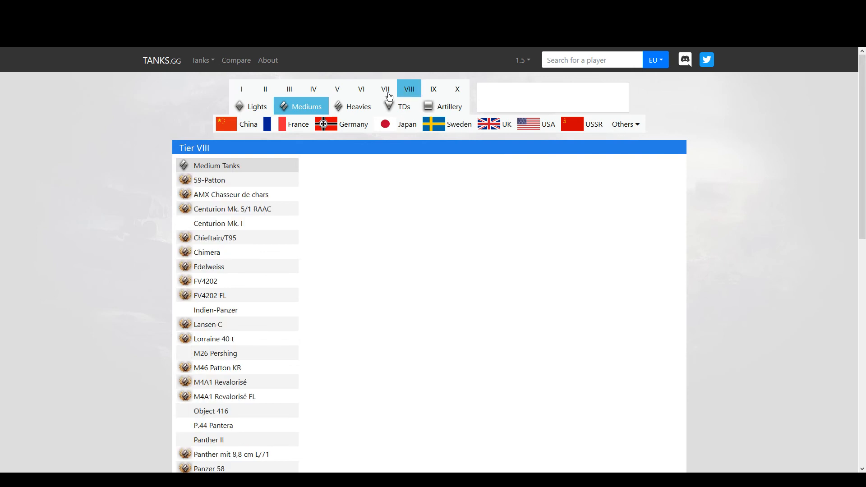
scroll(down, 3)
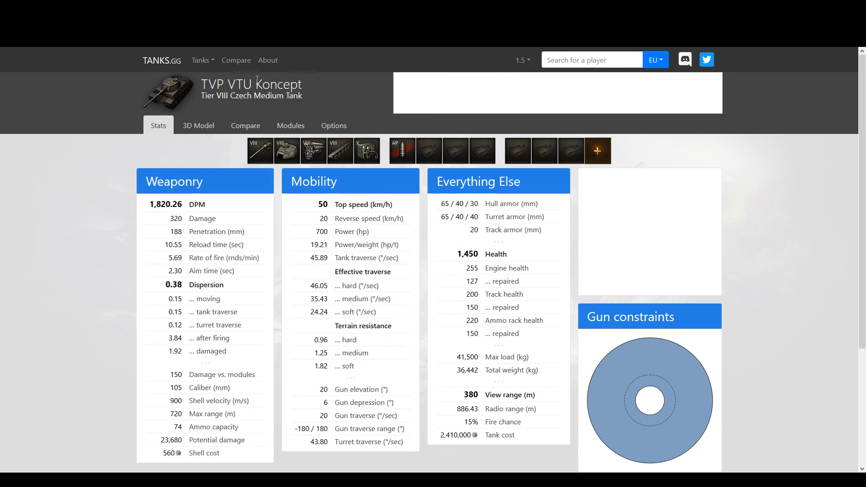
mouse_move(287, 150)
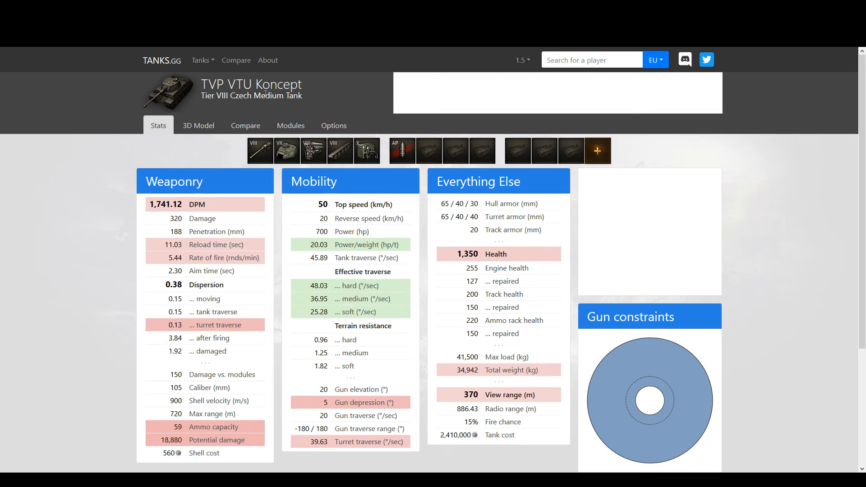
- Check the TVP VTU Koncept's frontal armor across turrets, ending on T 40 turret stats
click(198, 125)
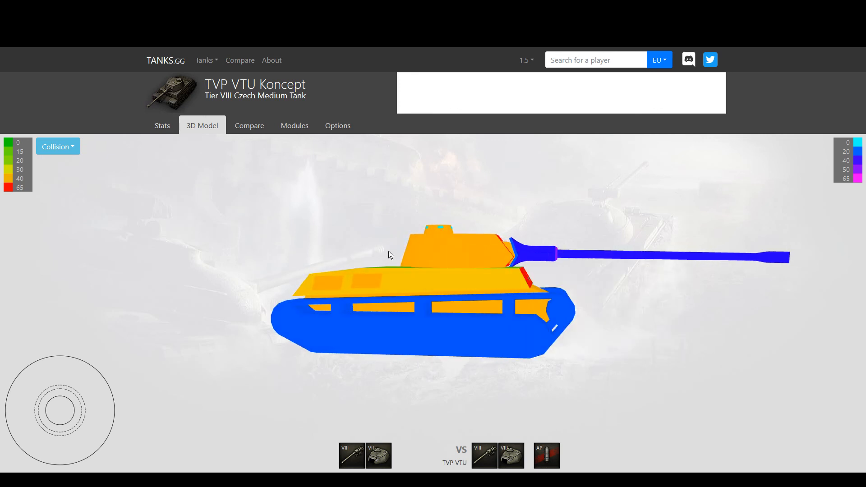
drag(387, 255, 420, 260)
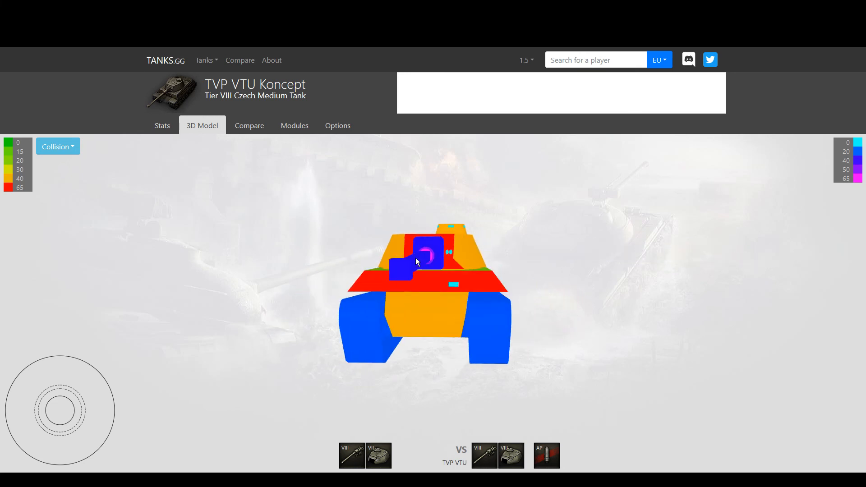
click(162, 126)
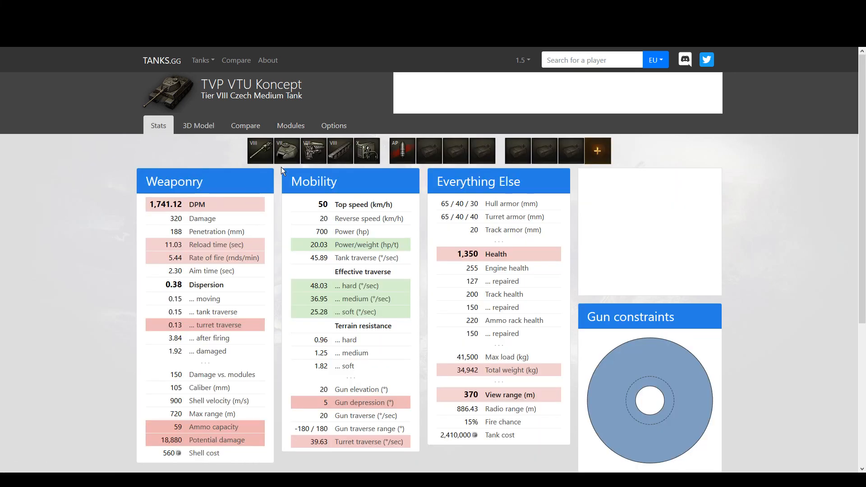
click(198, 125)
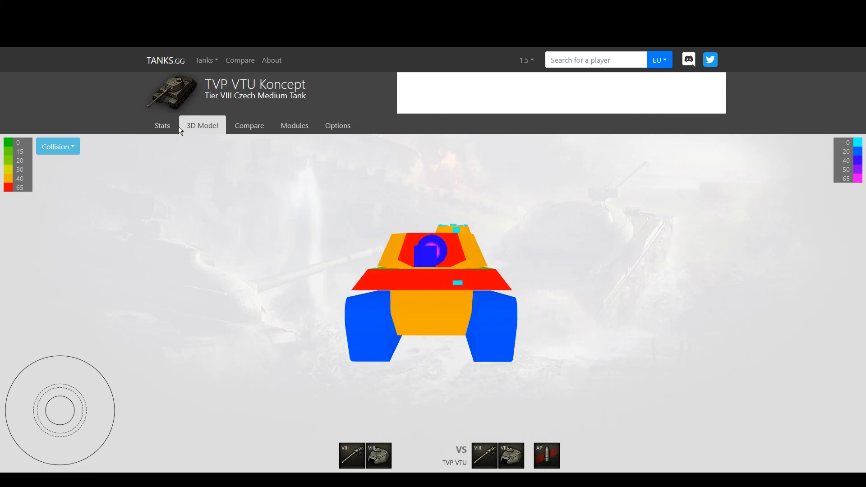
click(162, 125)
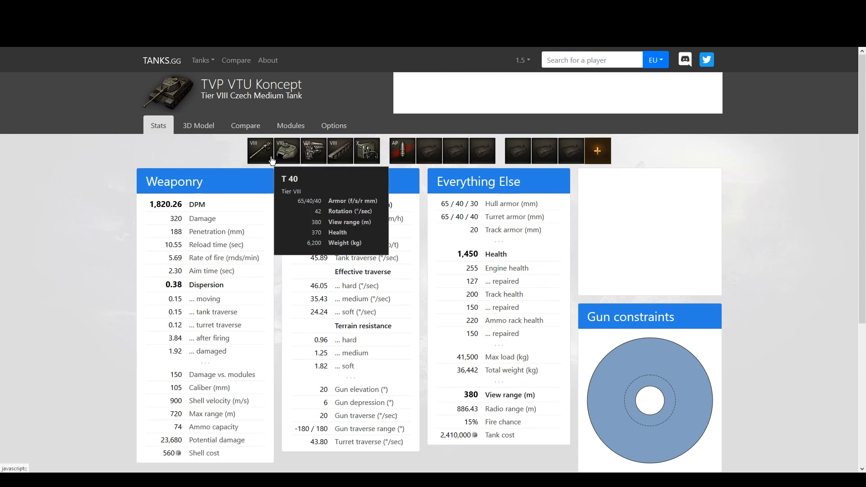
click(199, 125)
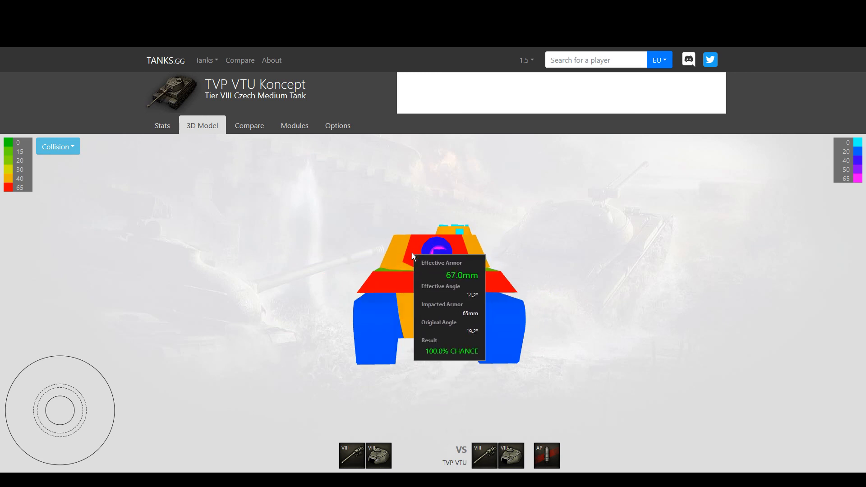
click(163, 126)
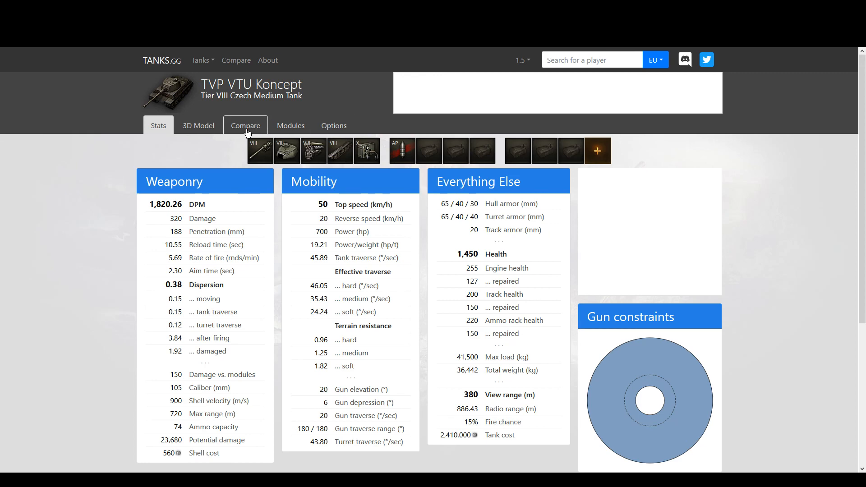
click(246, 125)
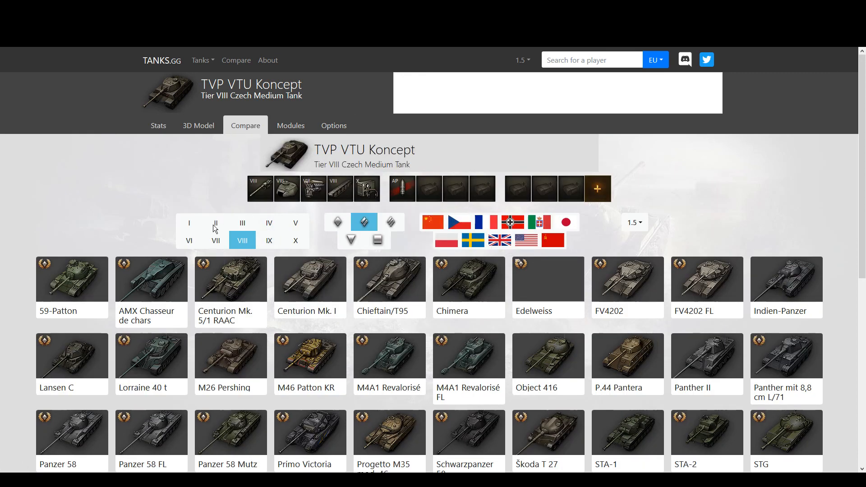
click(189, 239)
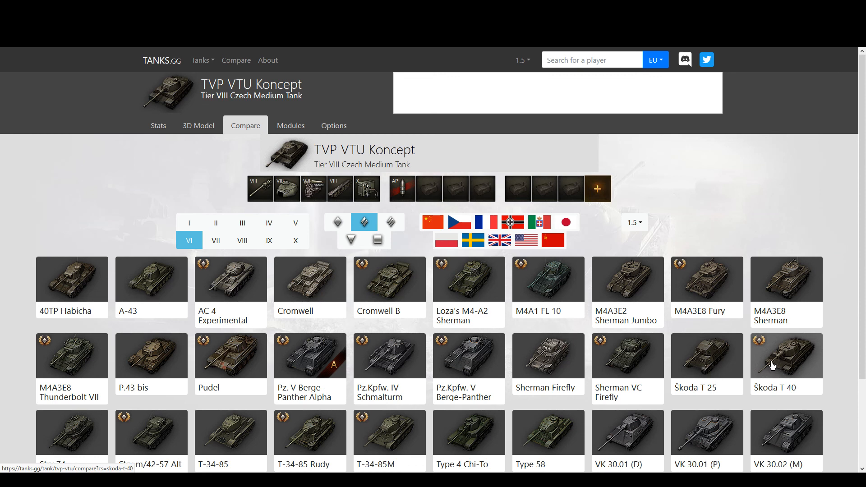
mouse_move(784, 362)
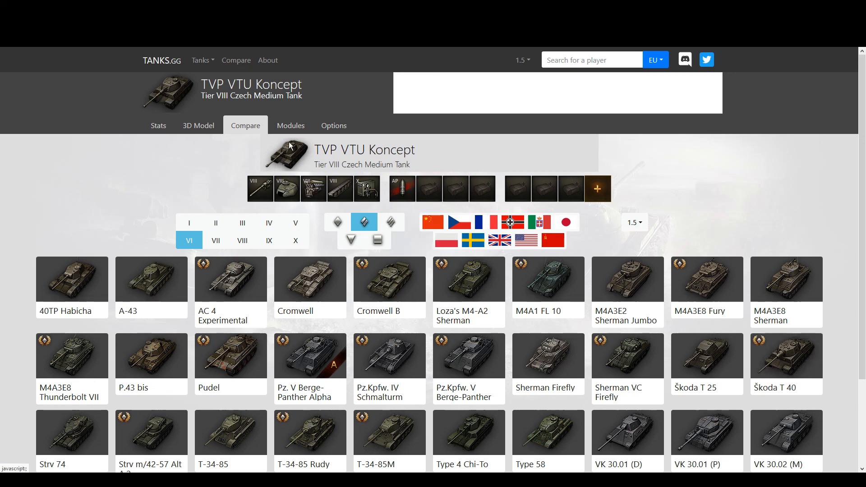
click(158, 126)
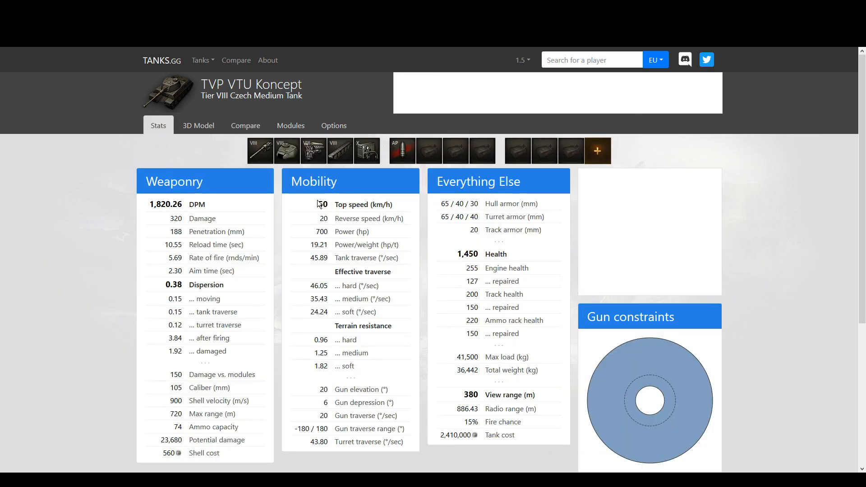
- Scroll the TVP VTU Koncept page and switch to its collision-colored 3D armor model
scroll(down, 3)
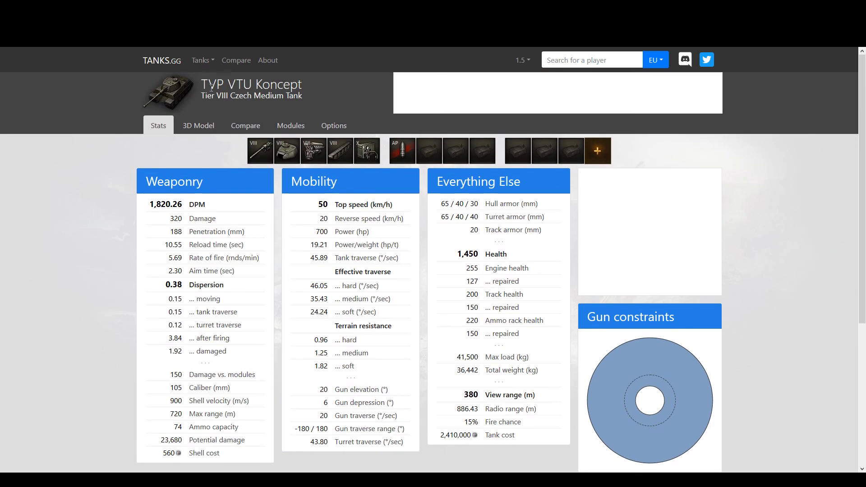
mouse_move(278, 224)
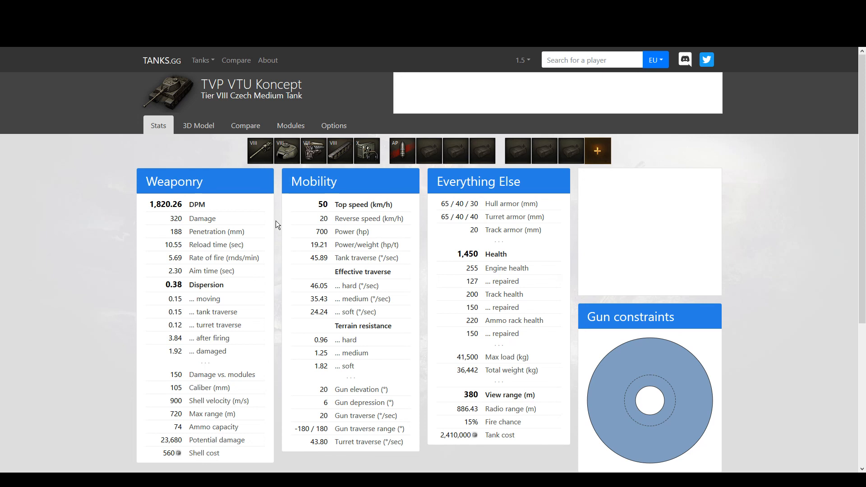
mouse_move(244, 199)
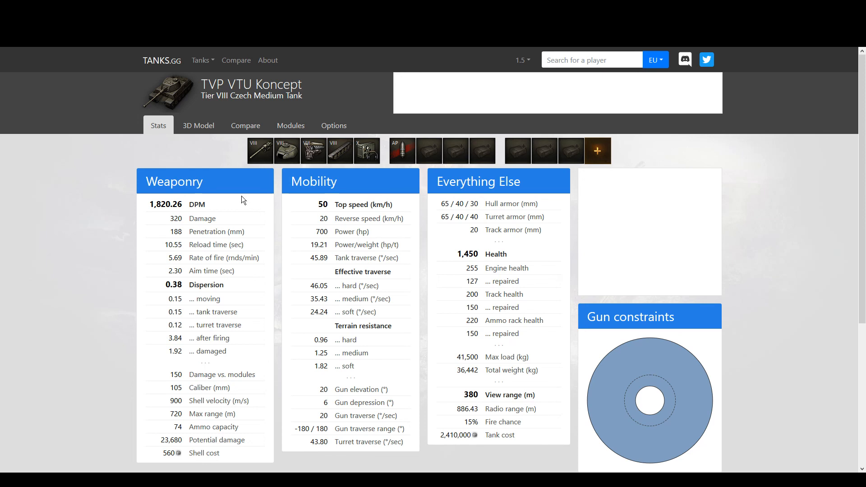
click(197, 126)
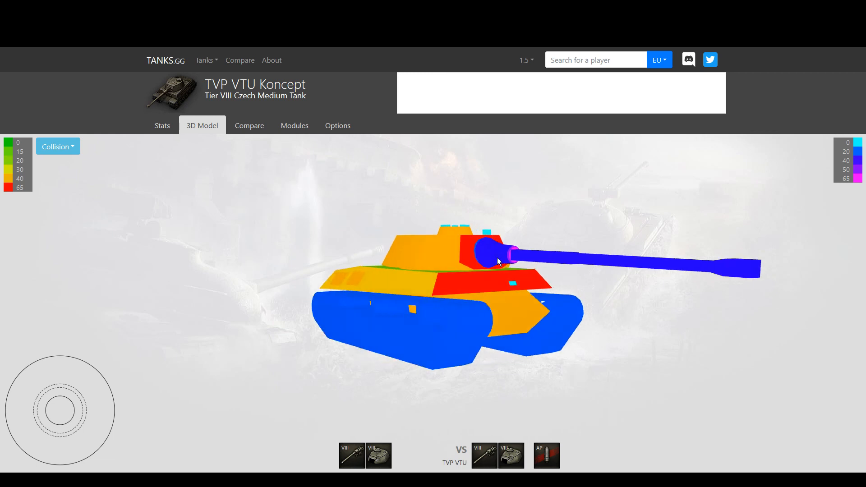